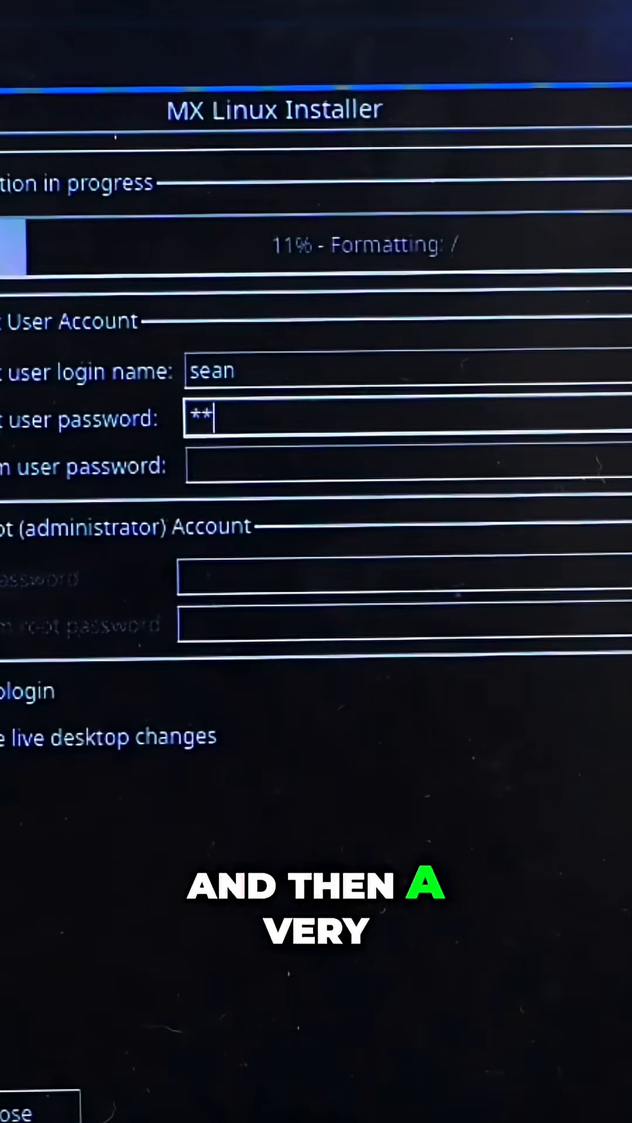
Set the user password, install zoom_i386.deb with dpkg, and join a Zoom meeting with video.
{"action": "type", "text": "****"}
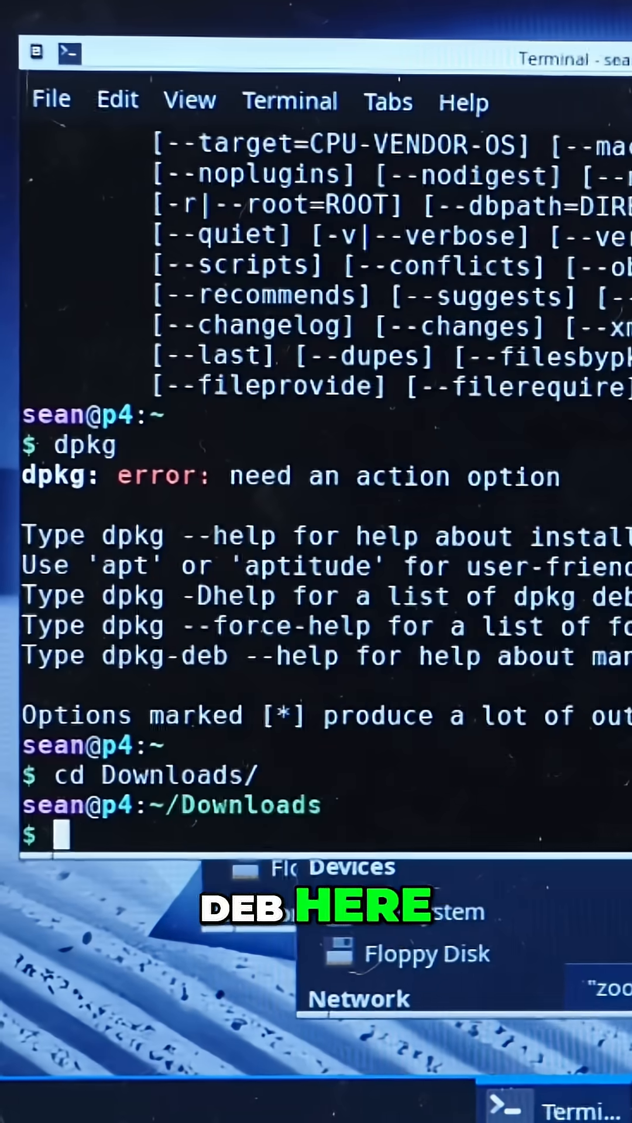
{"action": "type", "text": "dpk"}
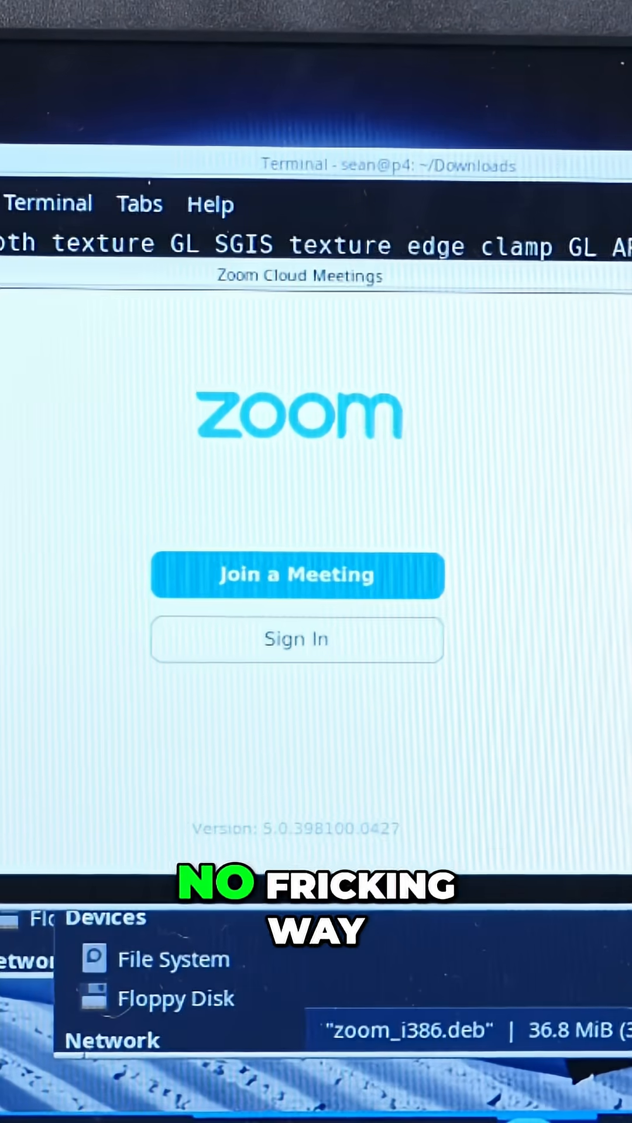
{"action": "left_click", "coordinate": [296, 575]}
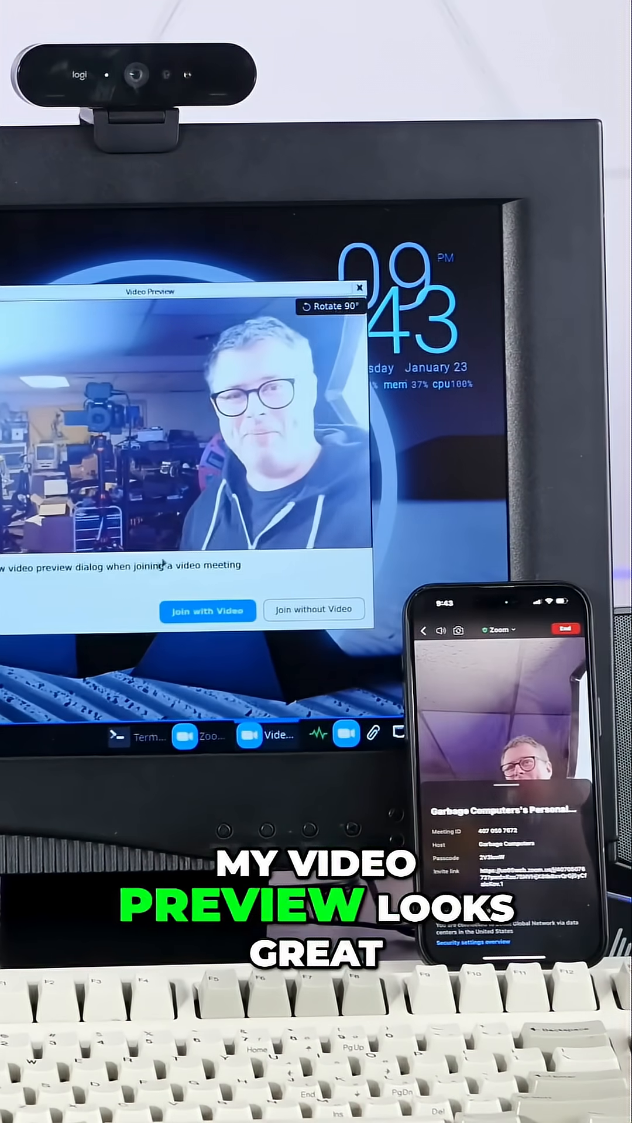
{"action": "left_click", "coordinate": [207, 610]}
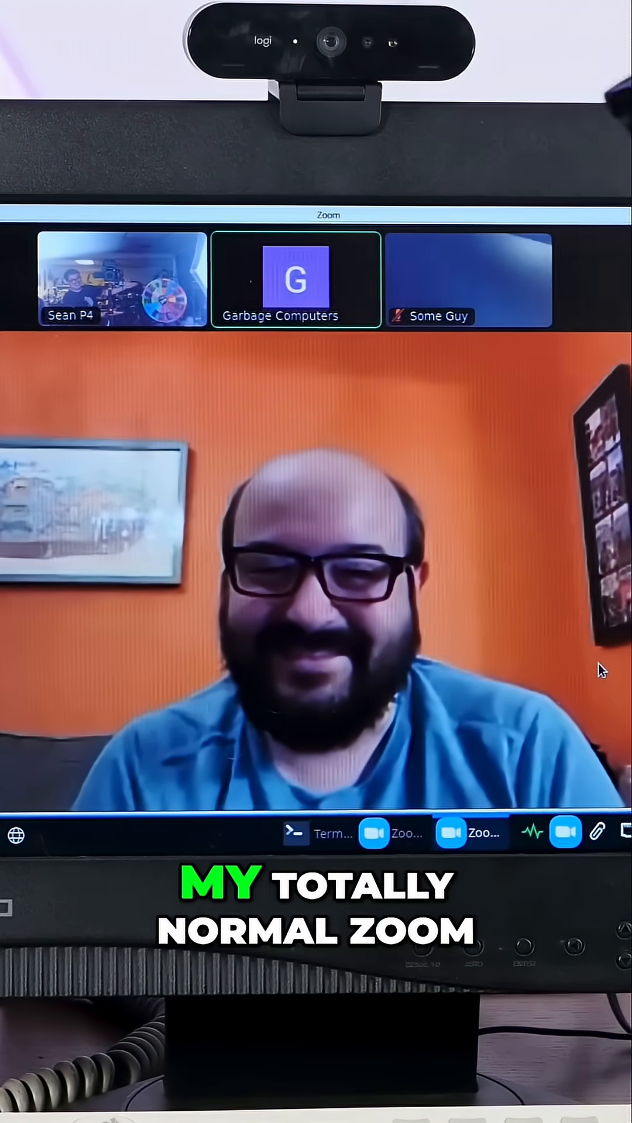